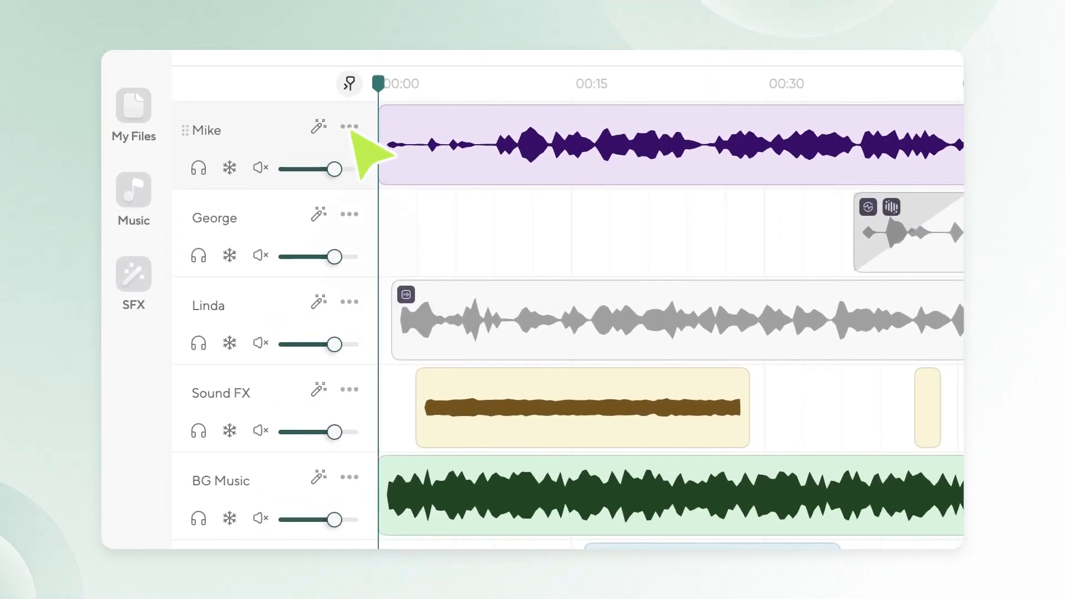
Open the Mike track's options panel showing amplifier, pan and effects.
click(350, 127)
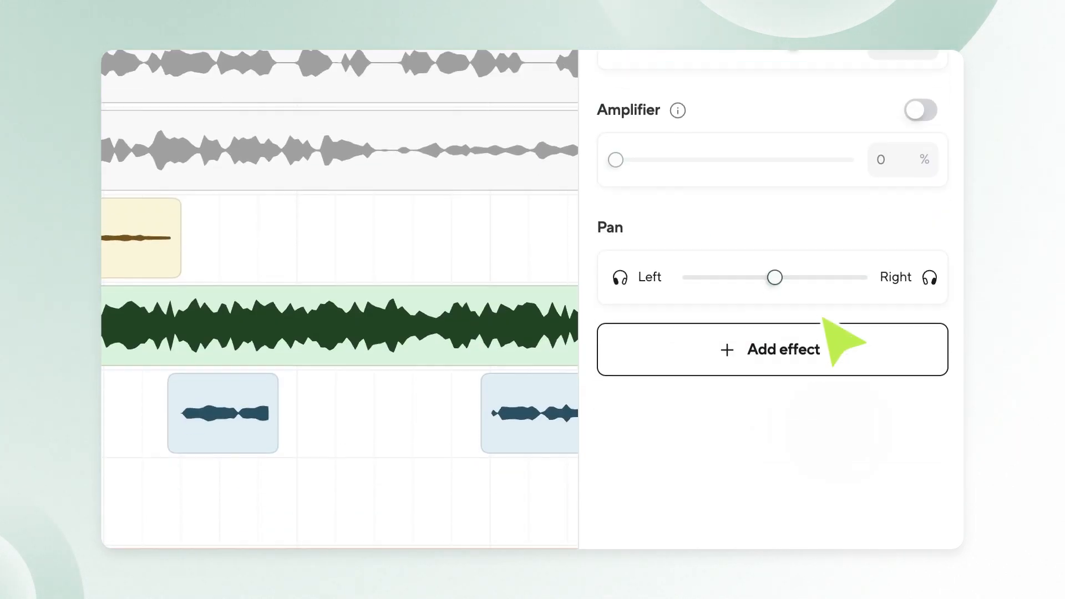
Add an Equalizer effect to the Mike track, close its band editor, and toggle it off.
click(771, 349)
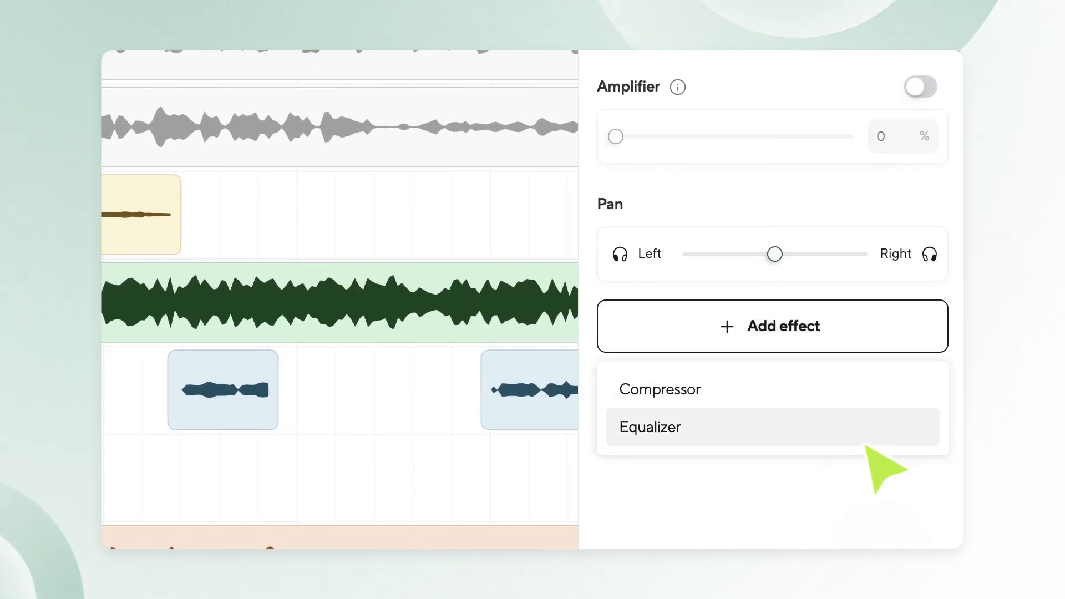
click(650, 426)
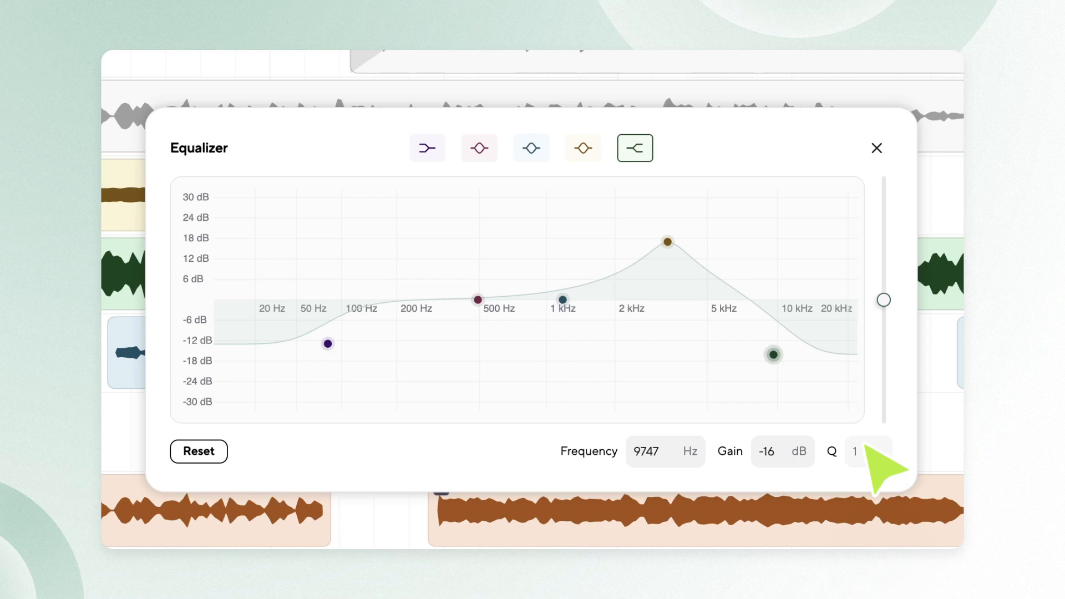
click(877, 148)
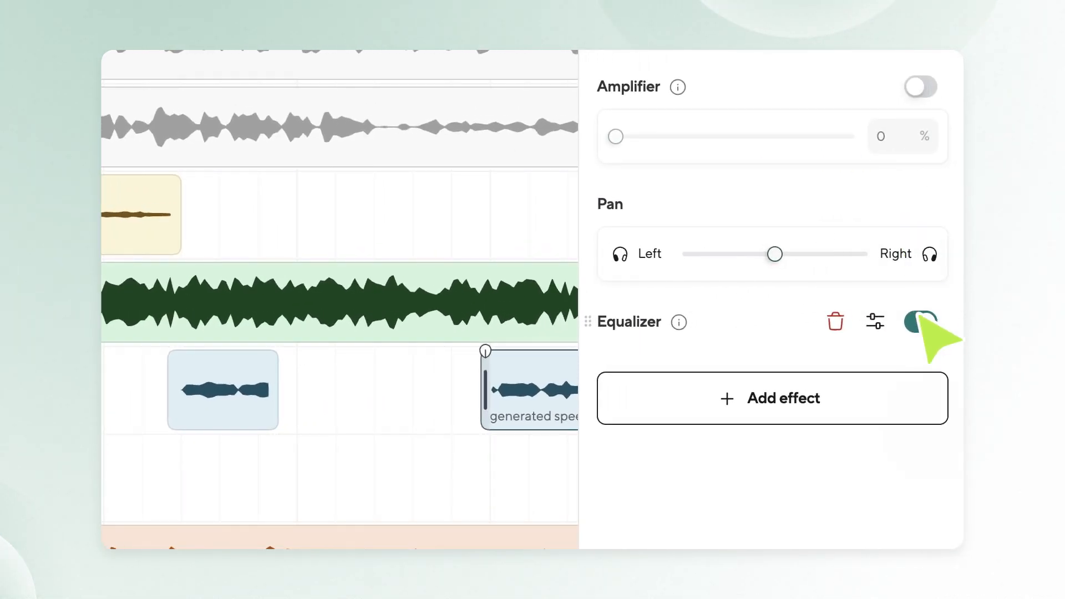
click(835, 321)
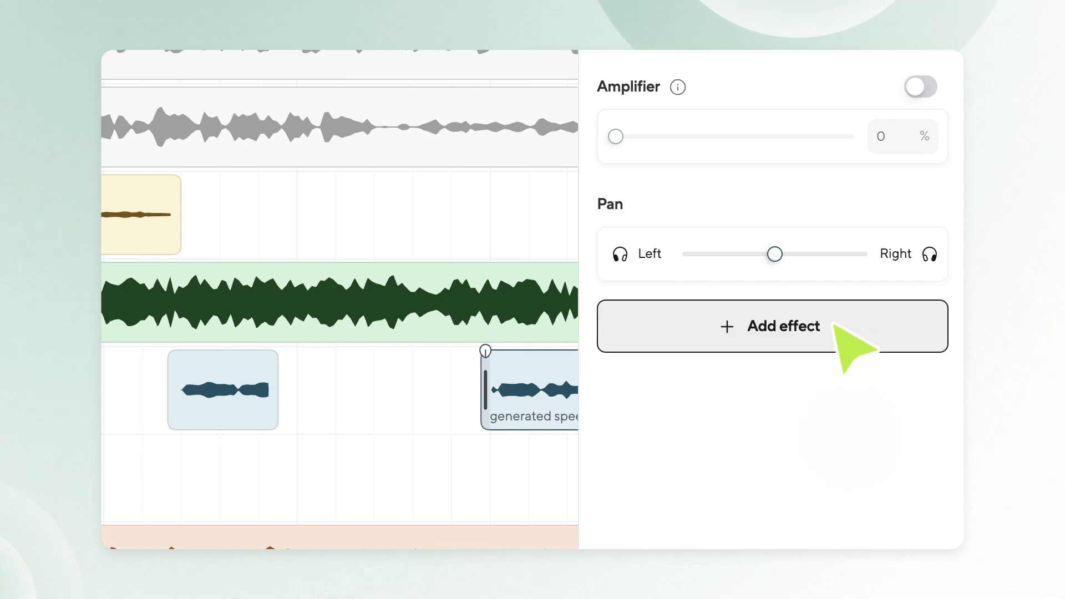